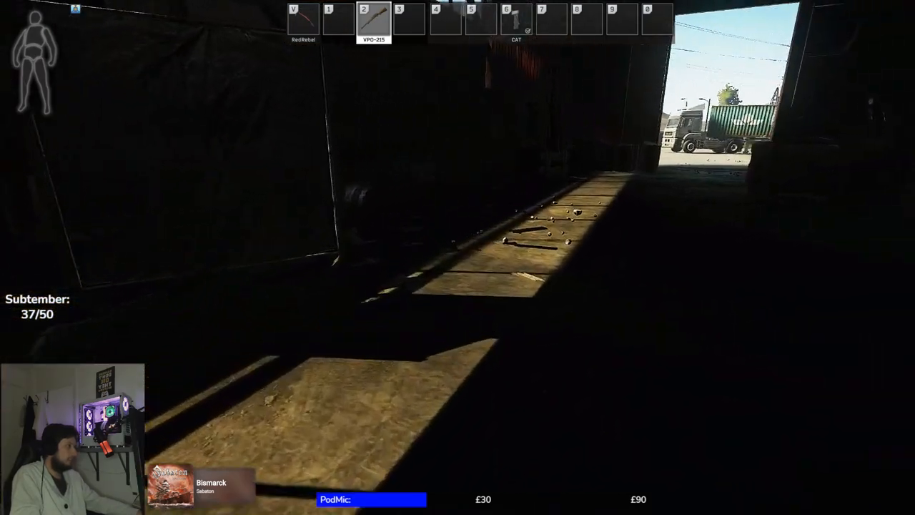
pyautogui.moveTo(458, 258)
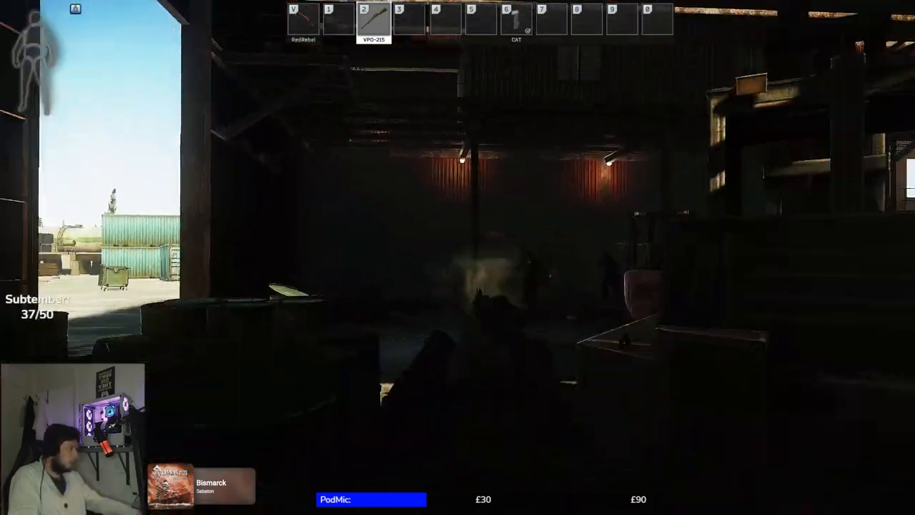
pyautogui.moveTo(457, 258)
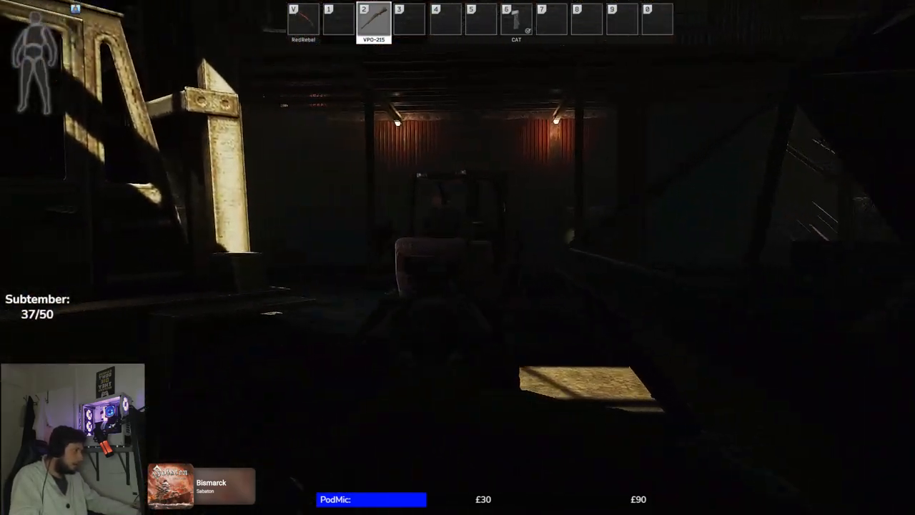
pyautogui.moveTo(458, 258)
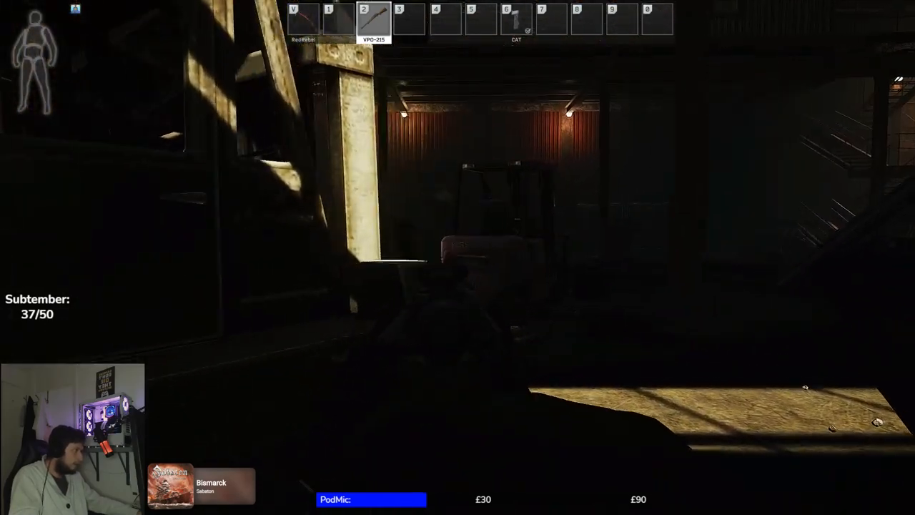
pyautogui.moveTo(457, 257)
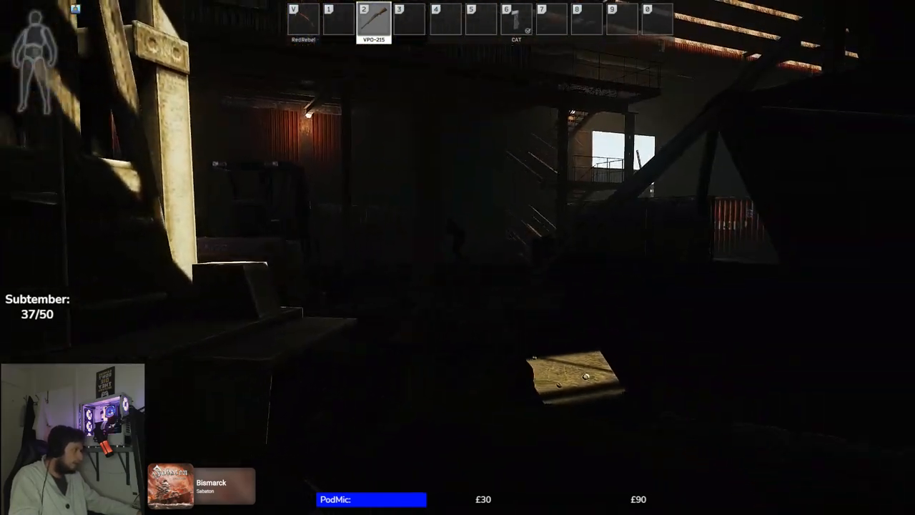
pyautogui.moveTo(458, 258)
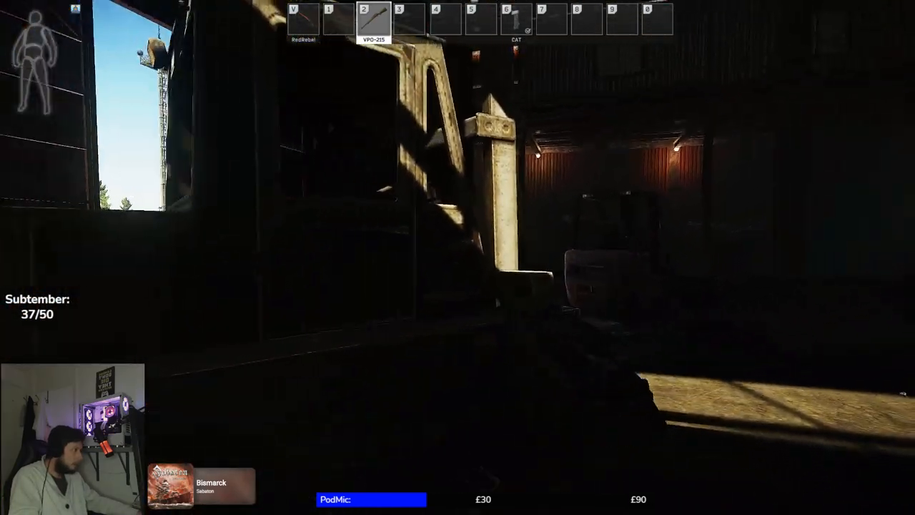
pyautogui.moveTo(458, 258)
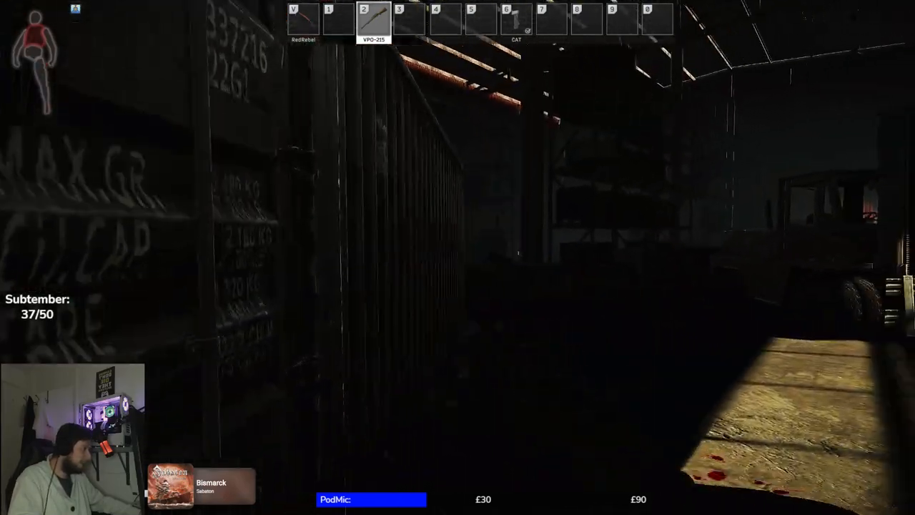
pyautogui.moveTo(458, 257)
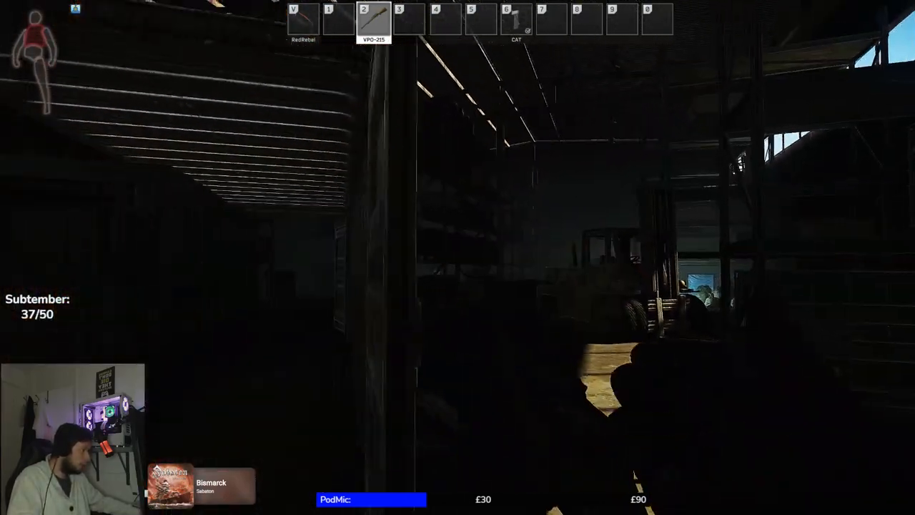
pyautogui.moveTo(457, 257)
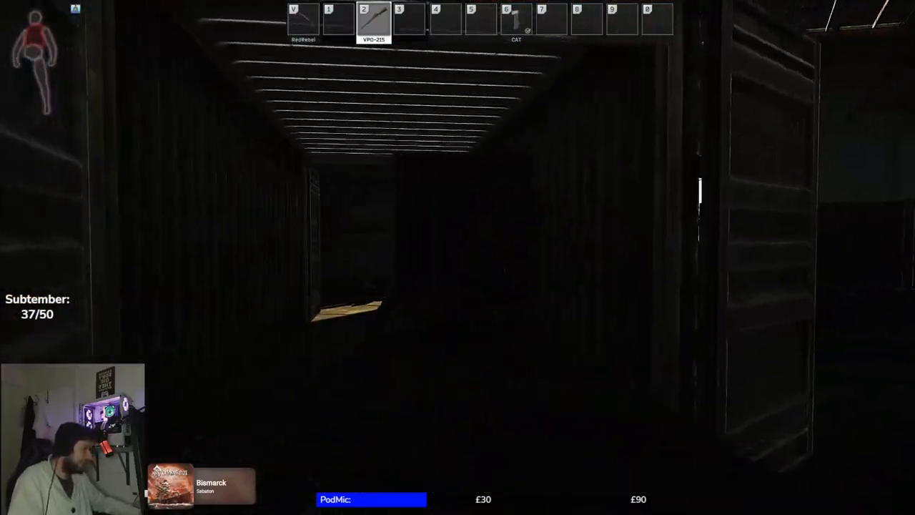
pyautogui.moveTo(458, 257)
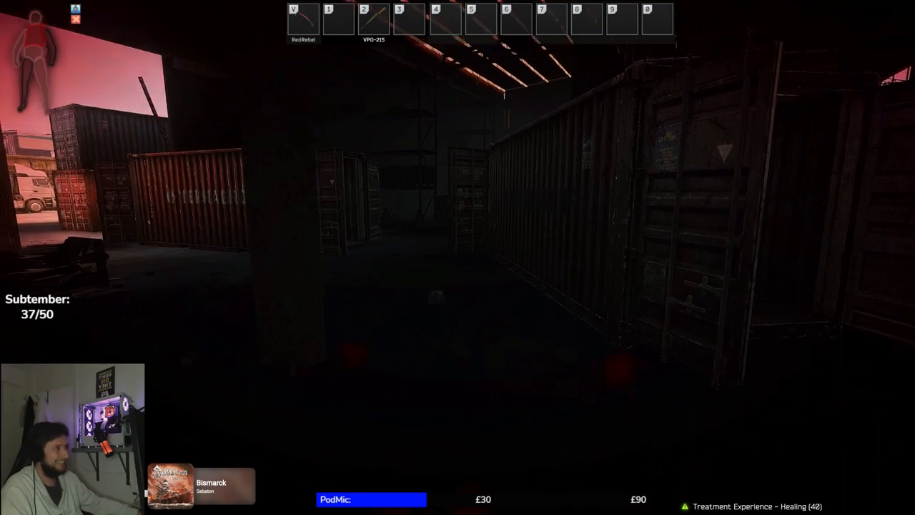
# - Bring up the Gear tab of the inventory after passing the containers
pyautogui.press('tab')
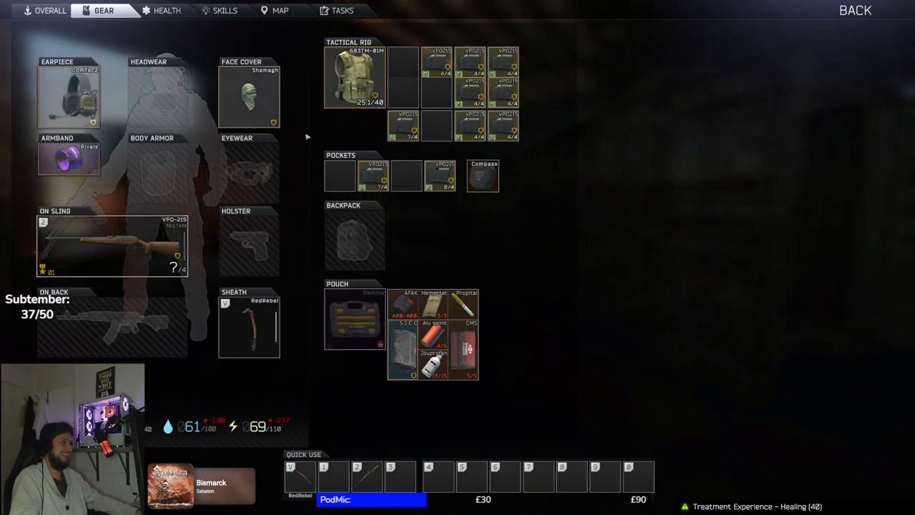